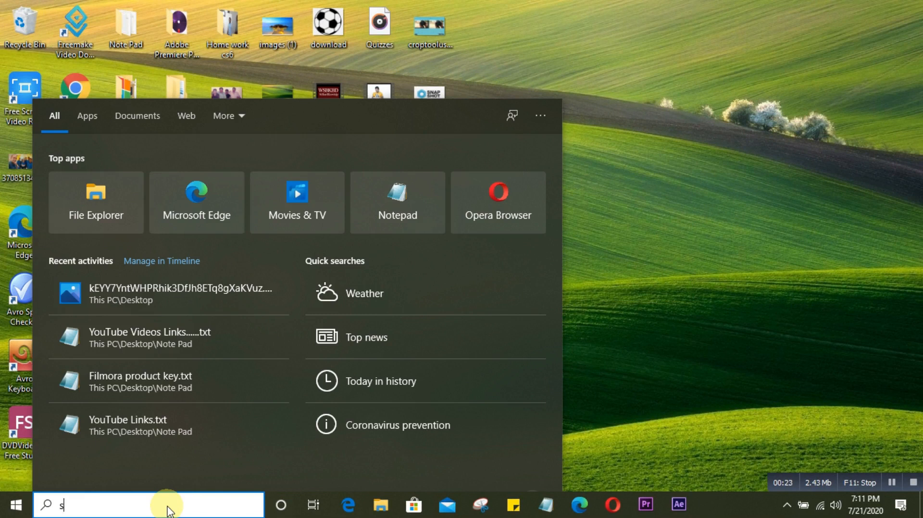
# Search Windows for 'service' to bring up the Services app as best match.
pyautogui.write('ervice')
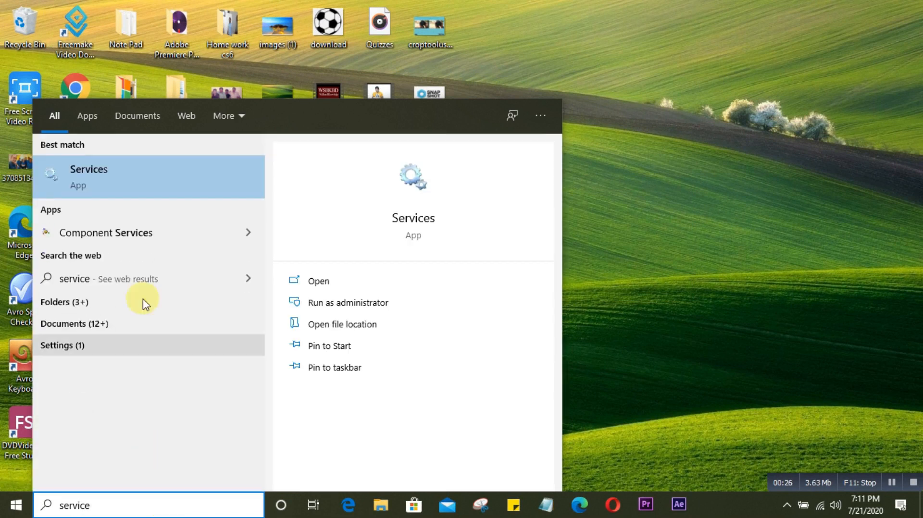
pyautogui.moveTo(187, 177)
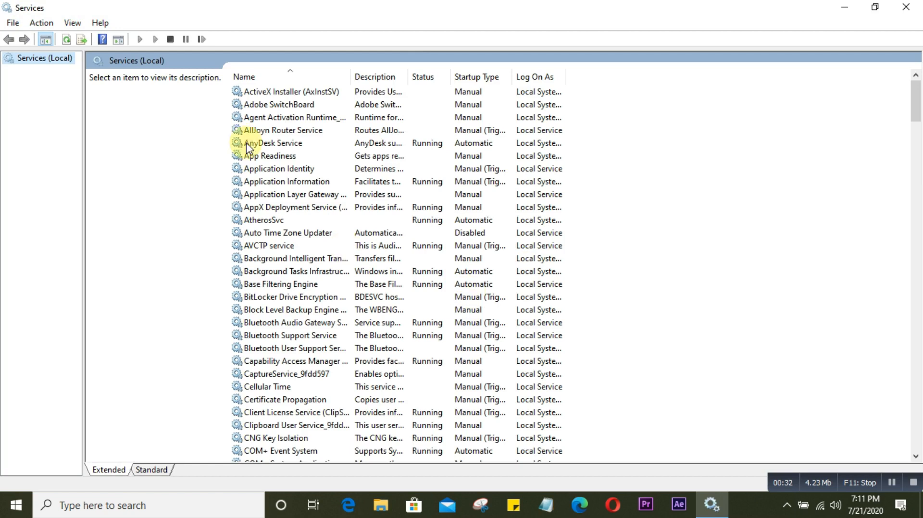
pyautogui.moveTo(289, 104)
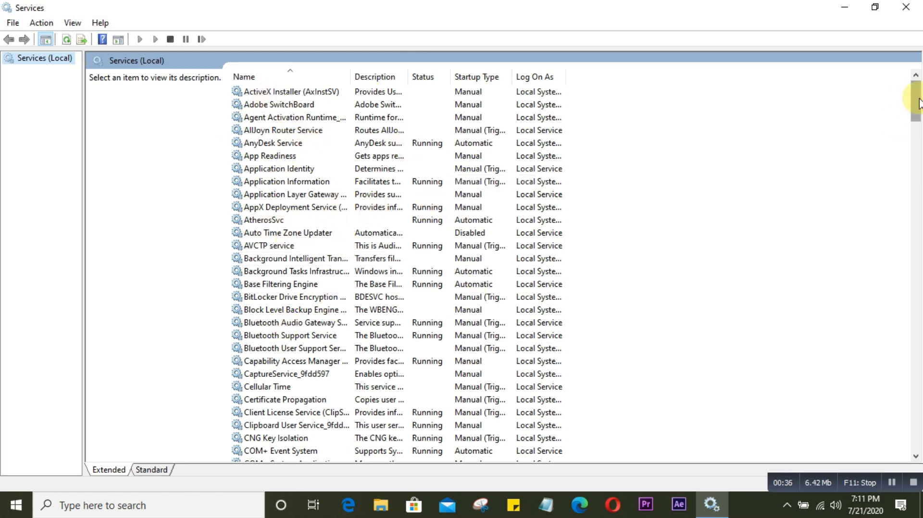
# Scroll down and select Windows License Manager Service to show its status and description.
pyautogui.scroll(-3)
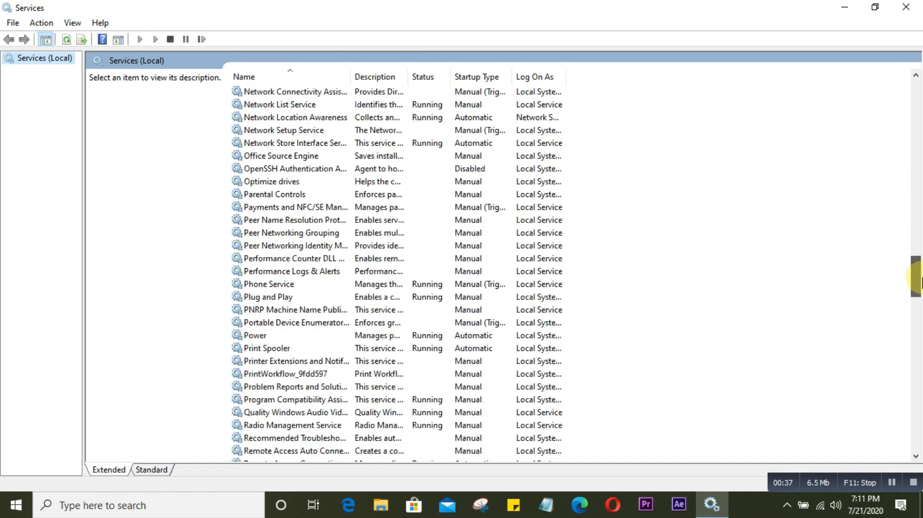
pyautogui.scroll(-3)
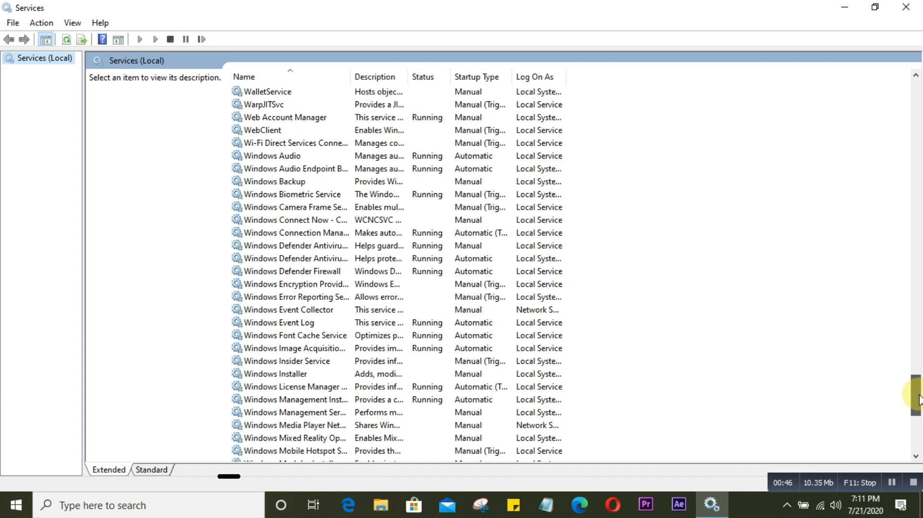
pyautogui.scroll(-3)
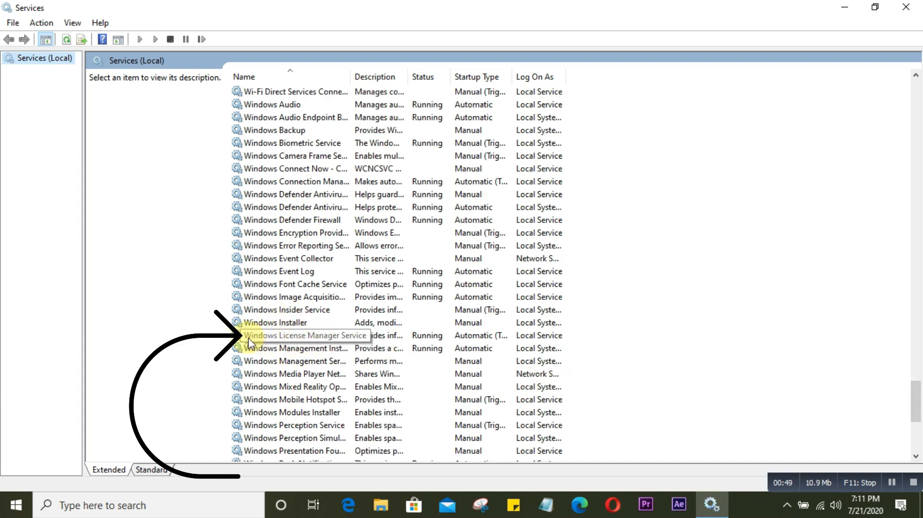
pyautogui.moveTo(393, 340)
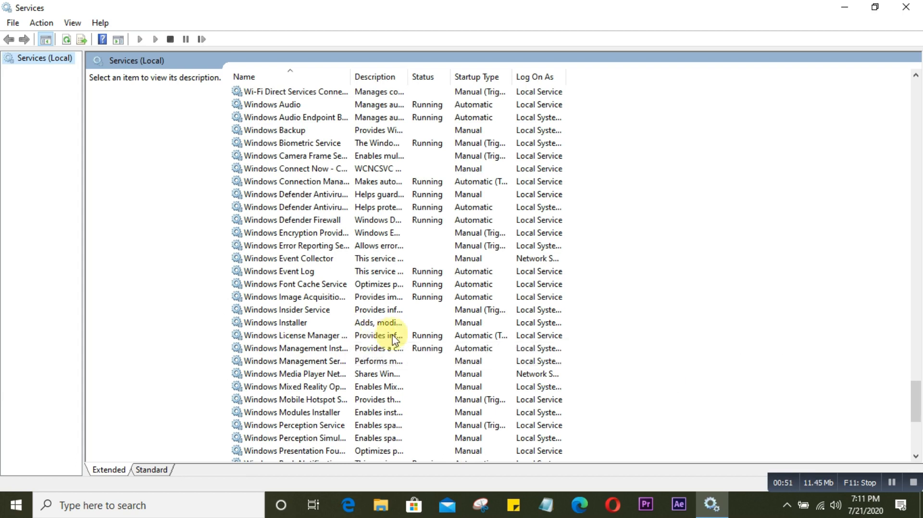
pyautogui.moveTo(451, 340)
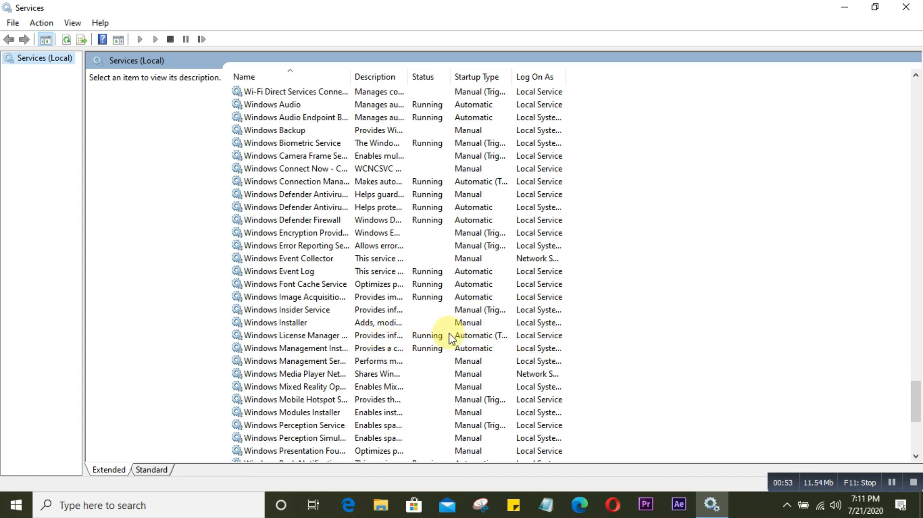
pyautogui.click(294, 335)
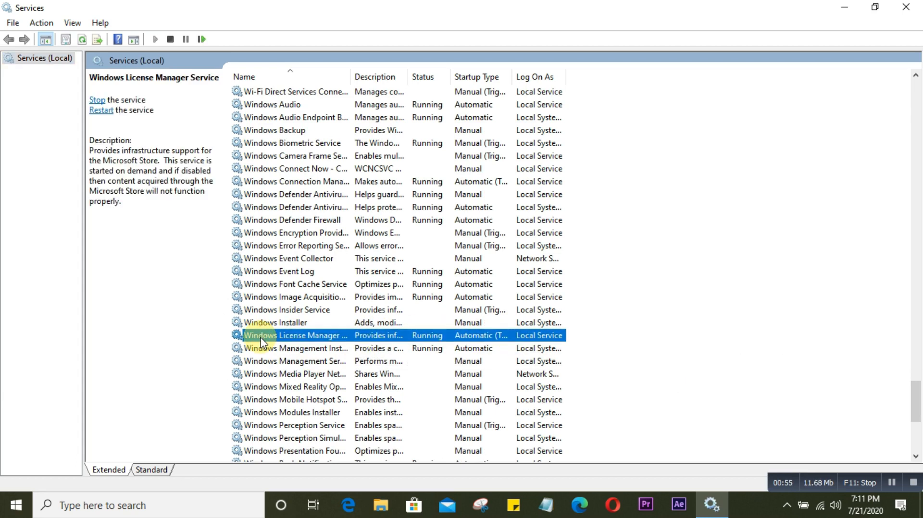
pyautogui.moveTo(231, 356)
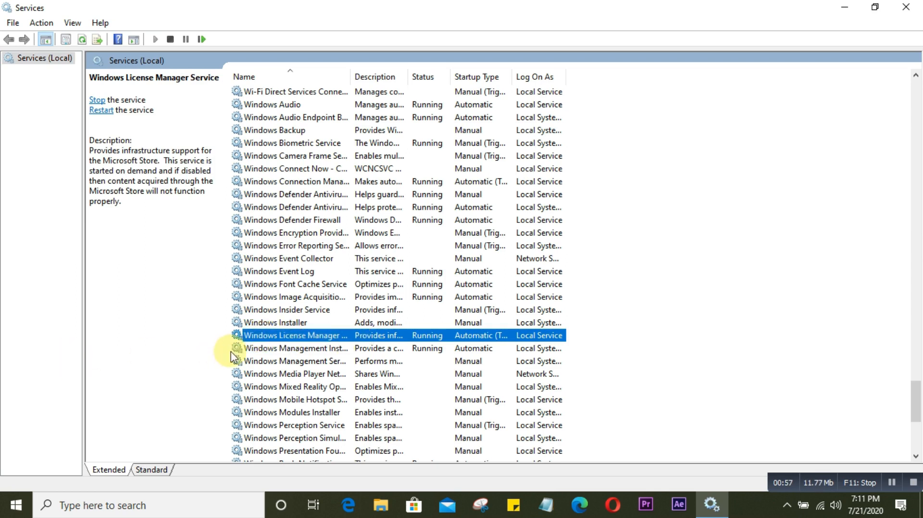
pyautogui.moveTo(382, 346)
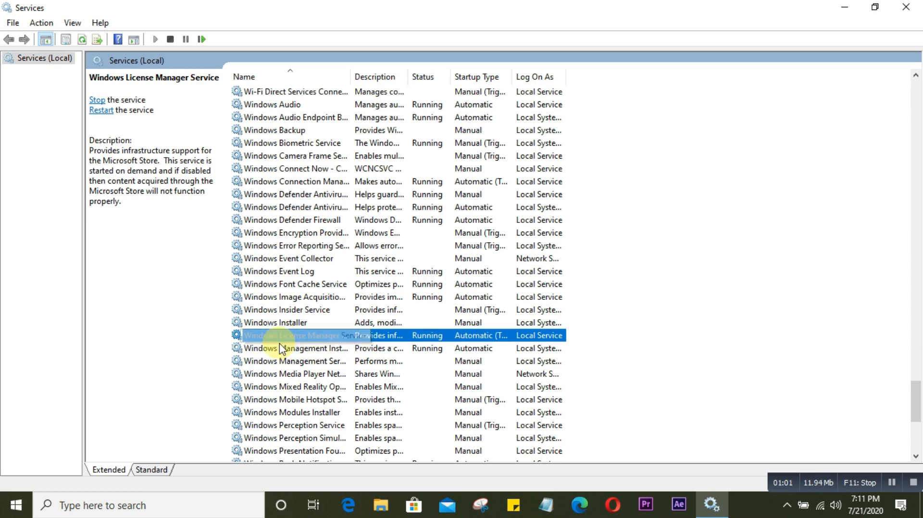
# Stop the running Windows License Manager Service from its properties.
pyautogui.doubleClick(300, 334)
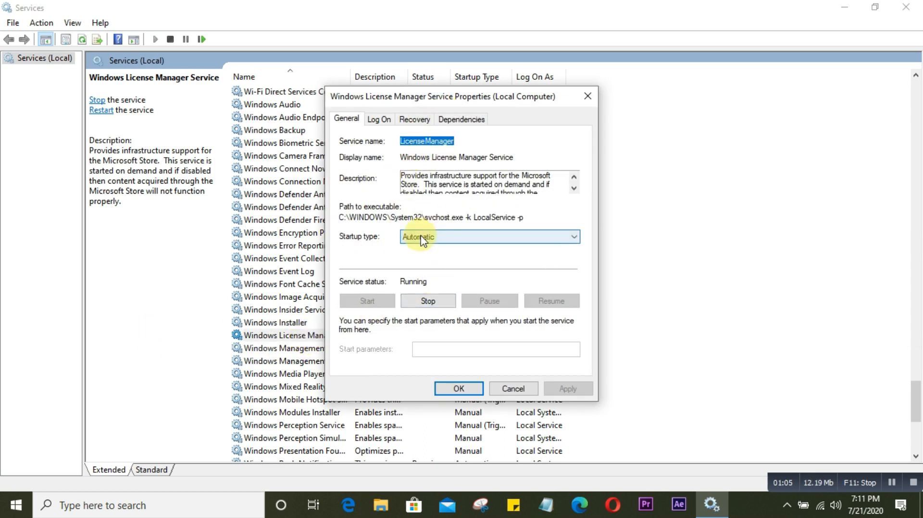
pyautogui.moveTo(456, 214)
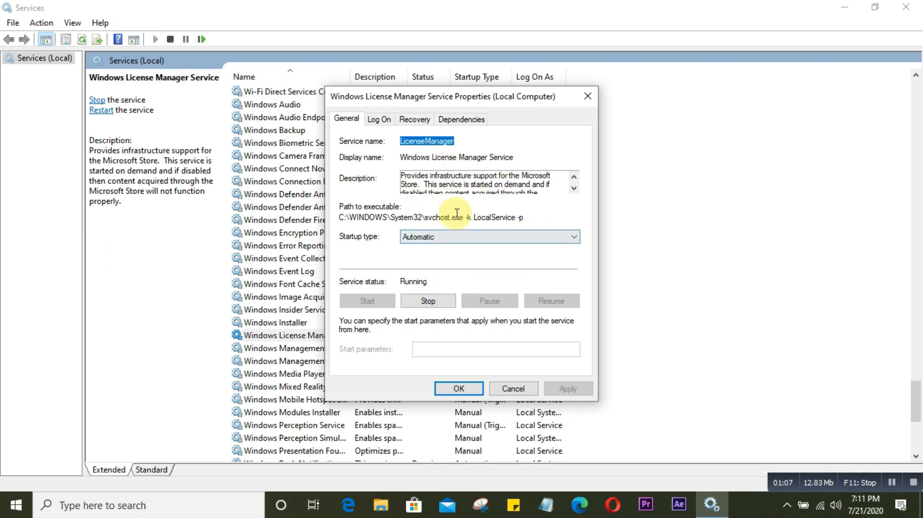
pyautogui.moveTo(377, 315)
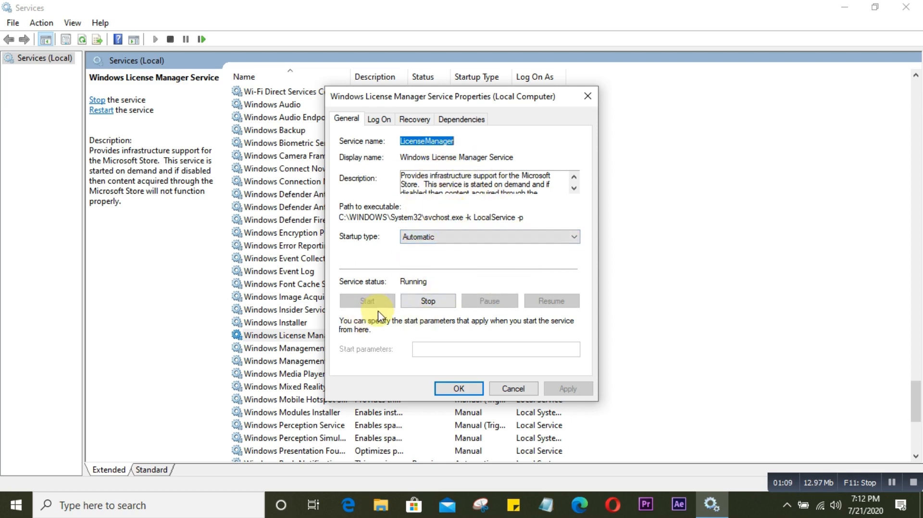
pyautogui.moveTo(435, 292)
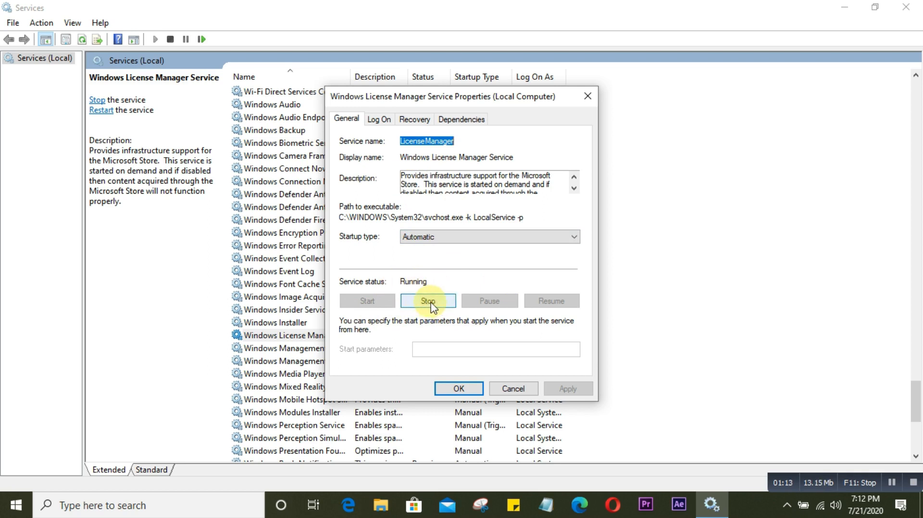
pyautogui.click(428, 301)
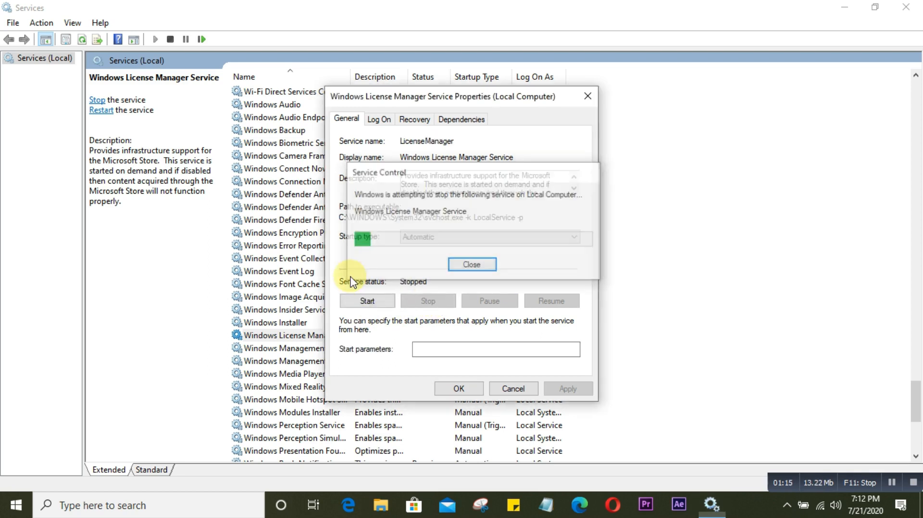
pyautogui.click(471, 263)
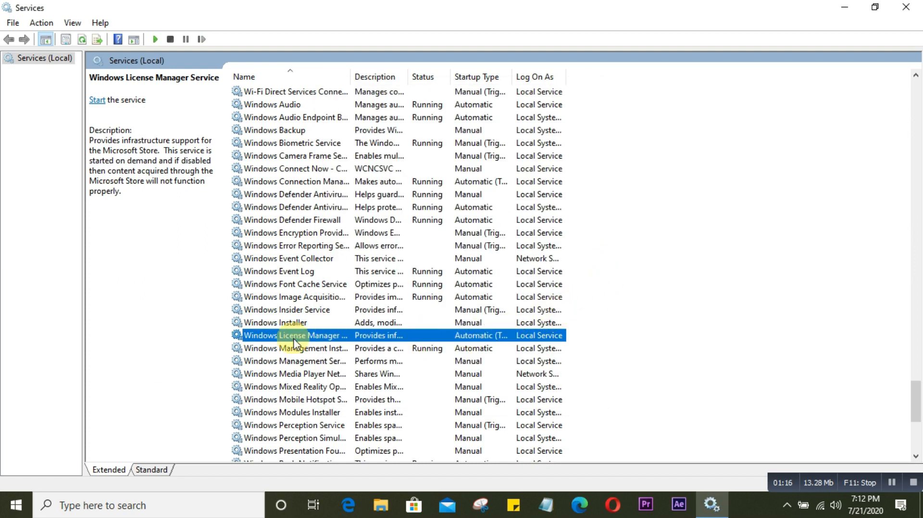
pyautogui.moveTo(294, 348)
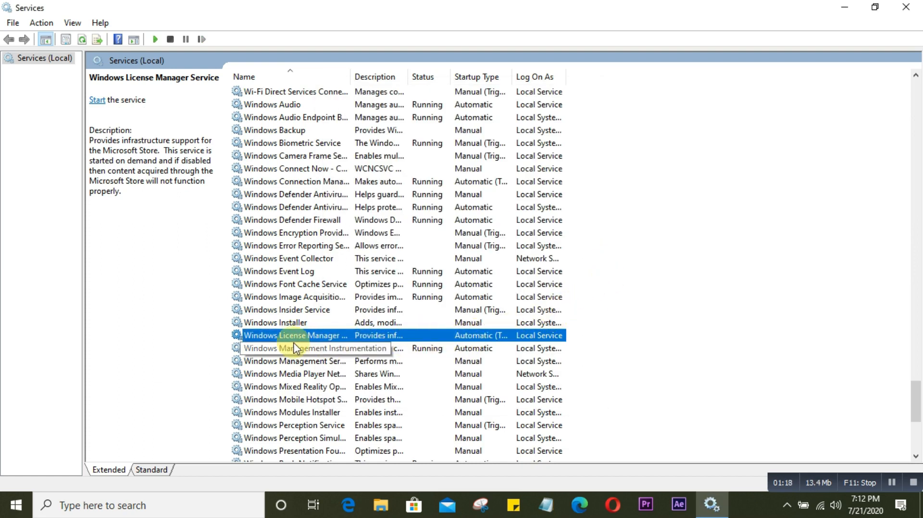
# Set the Windows License Manager Service startup type to Disabled and apply it.
pyautogui.doubleClick(296, 335)
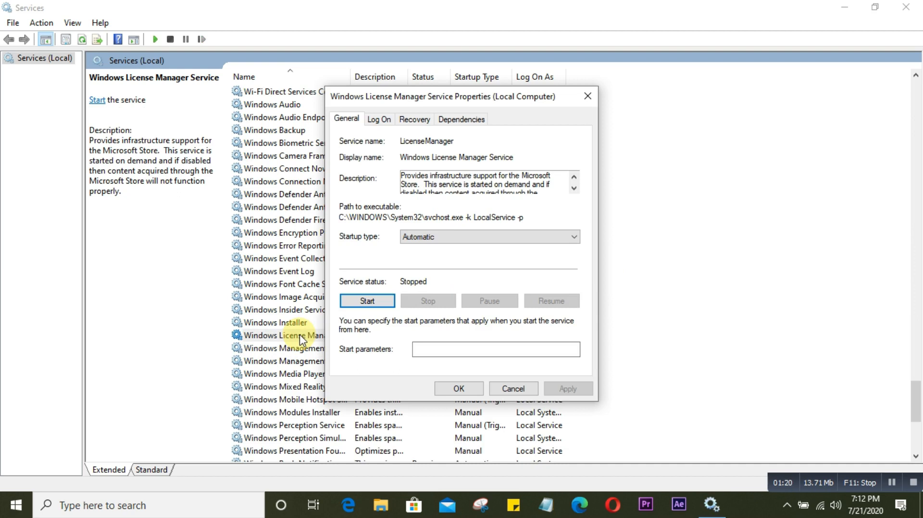
pyautogui.moveTo(443, 253)
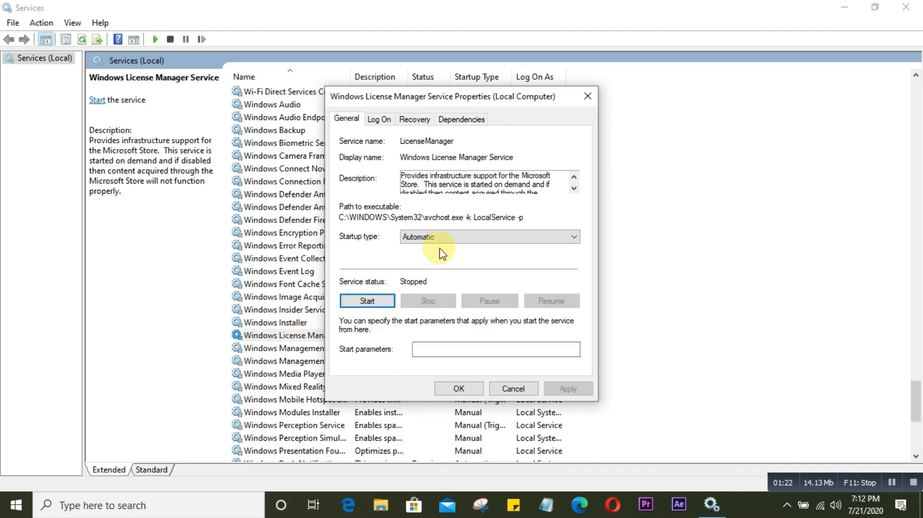
pyautogui.moveTo(346, 254)
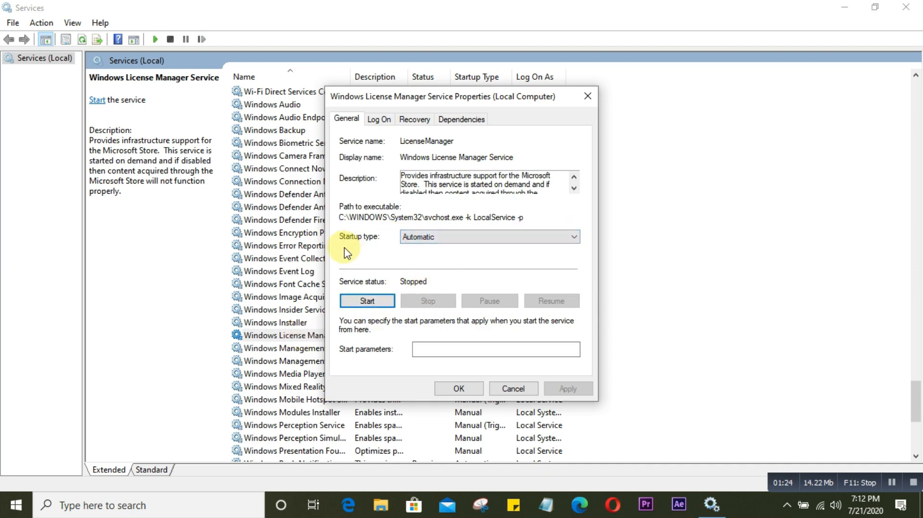
pyautogui.moveTo(573, 236)
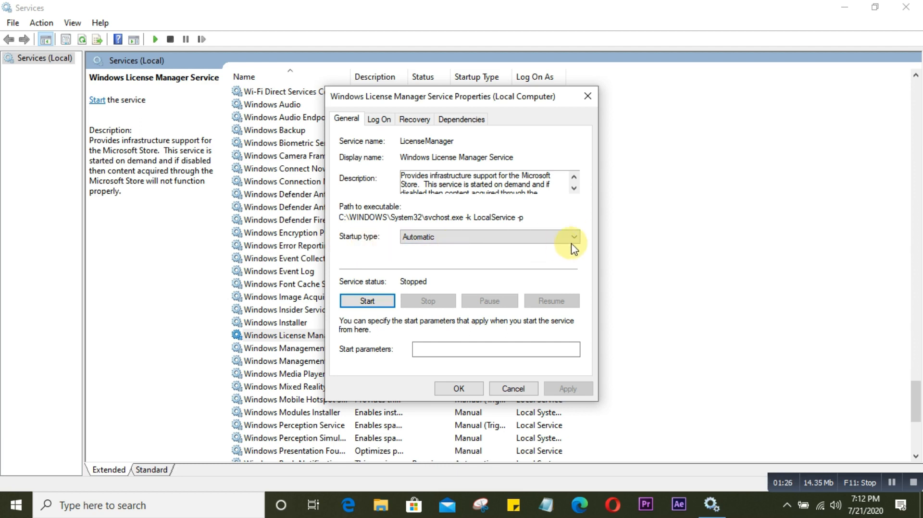
pyautogui.click(572, 237)
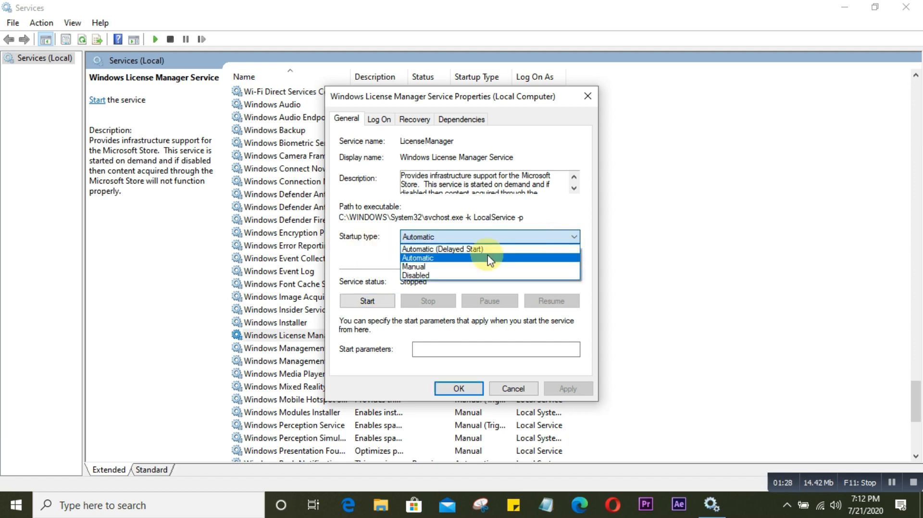
pyautogui.click(415, 275)
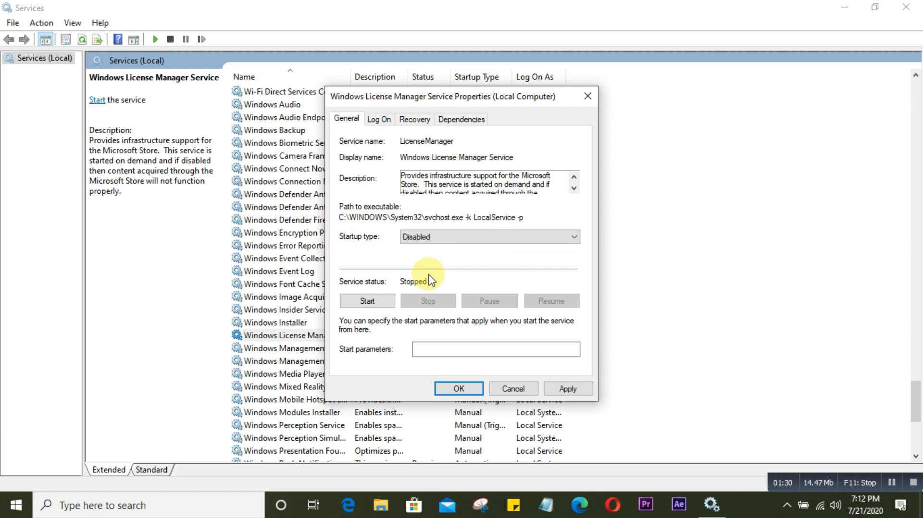
pyautogui.click(458, 388)
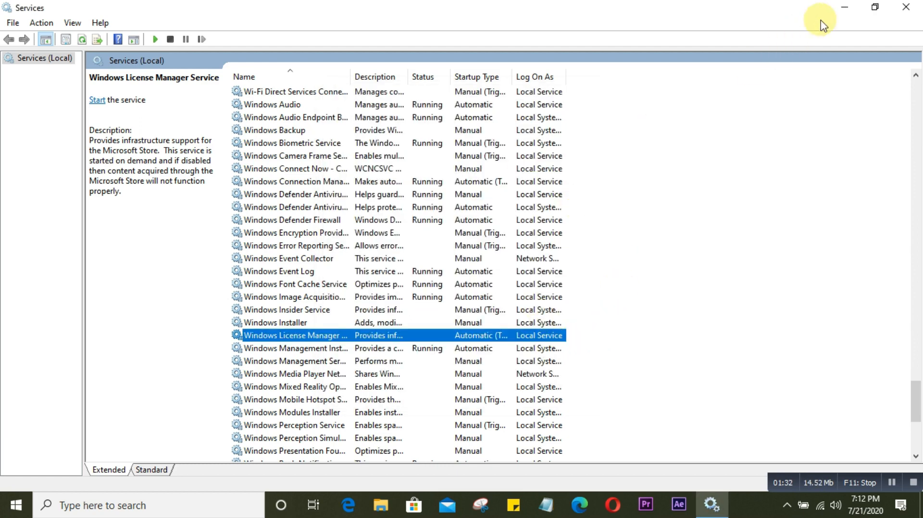
pyautogui.doubleClick(296, 335)
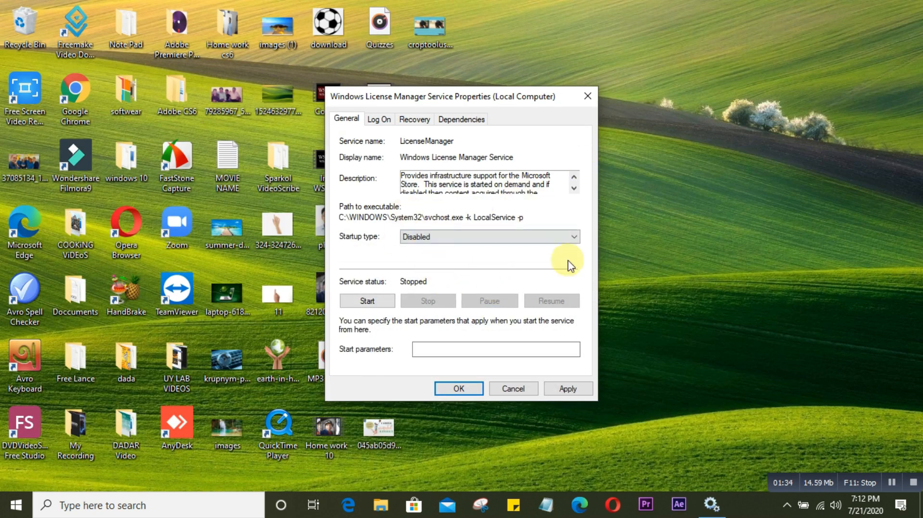
pyautogui.click(566, 388)
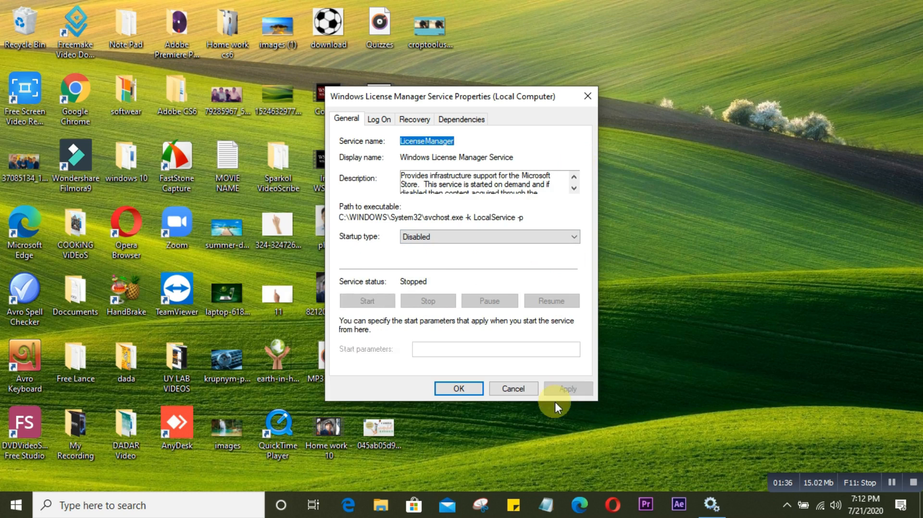
pyautogui.moveTo(458, 388)
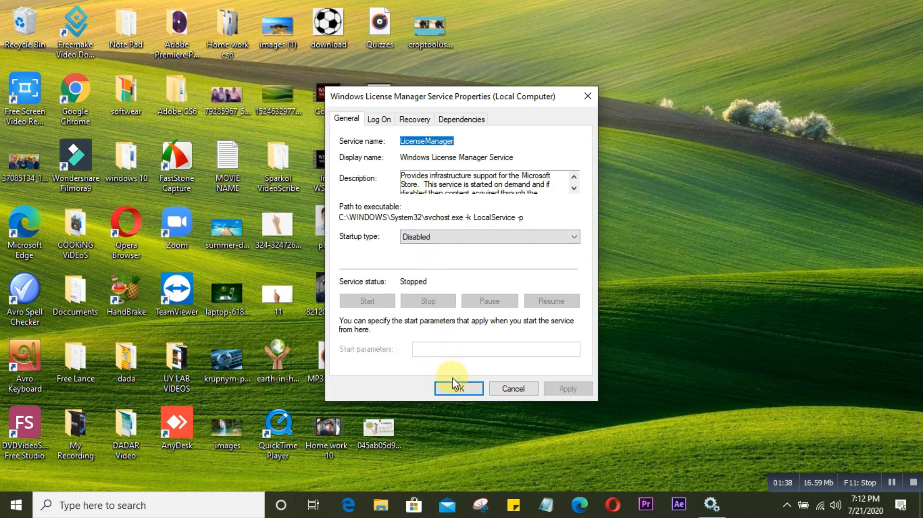
pyautogui.click(458, 388)
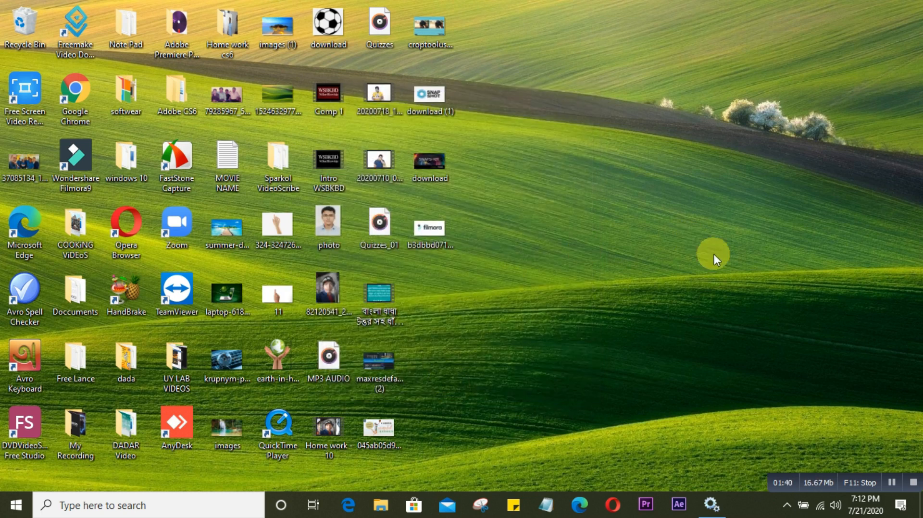
pyautogui.moveTo(713, 504)
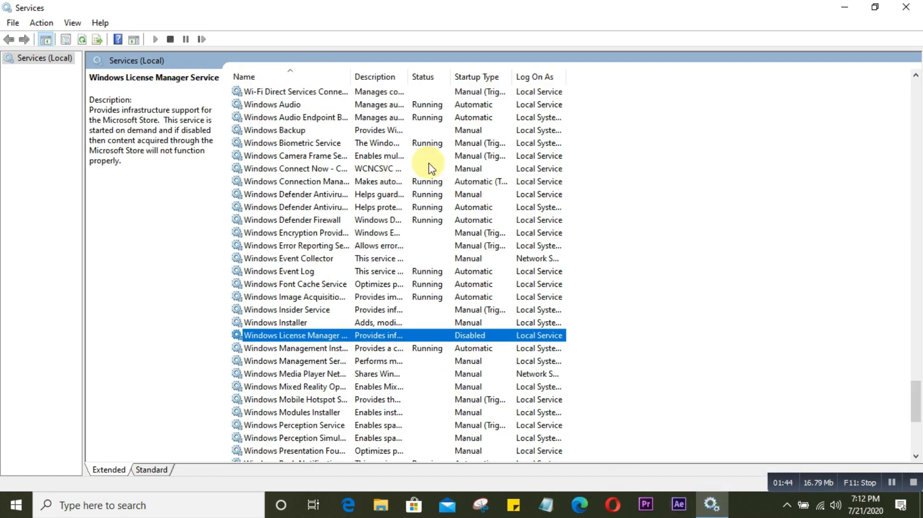
pyautogui.moveTo(374, 297)
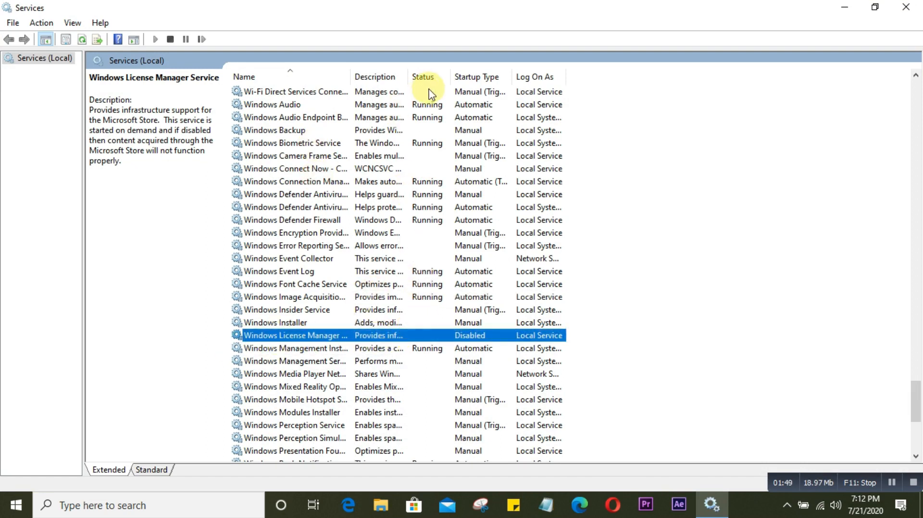
pyautogui.moveTo(428, 343)
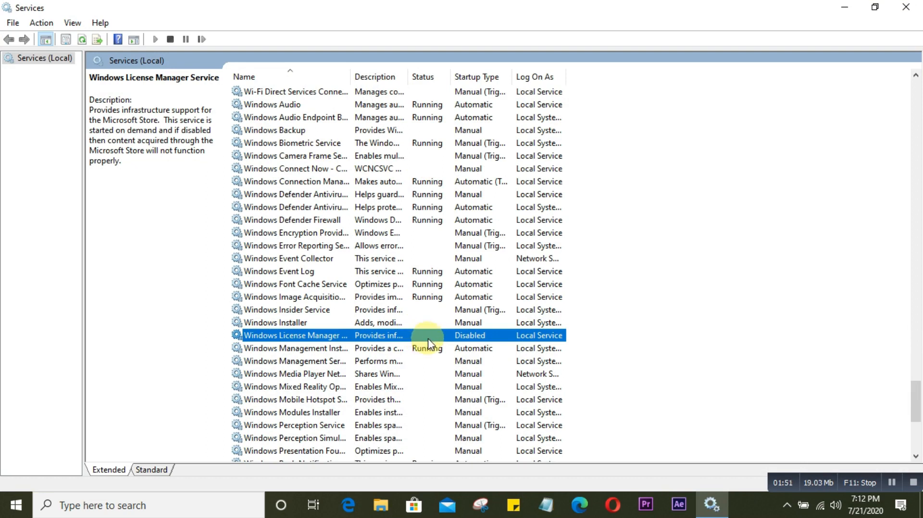
pyautogui.moveTo(467, 339)
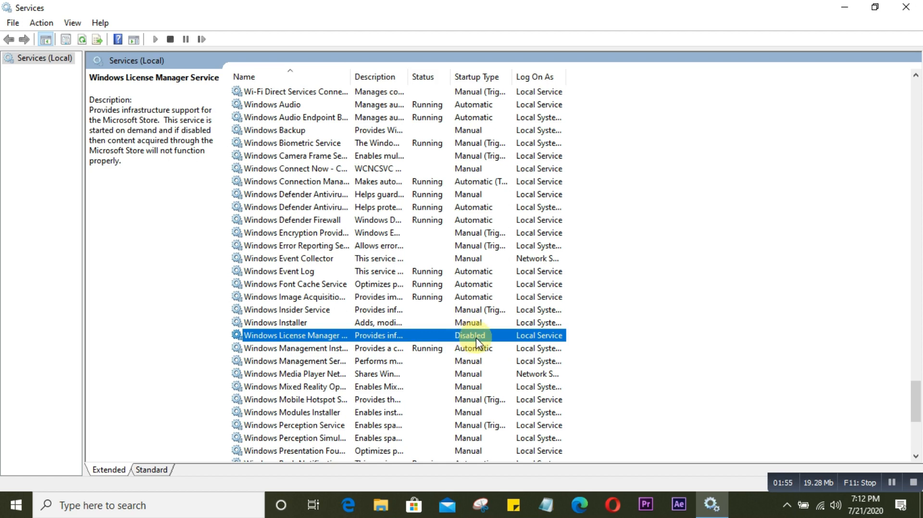
pyautogui.moveTo(733, 324)
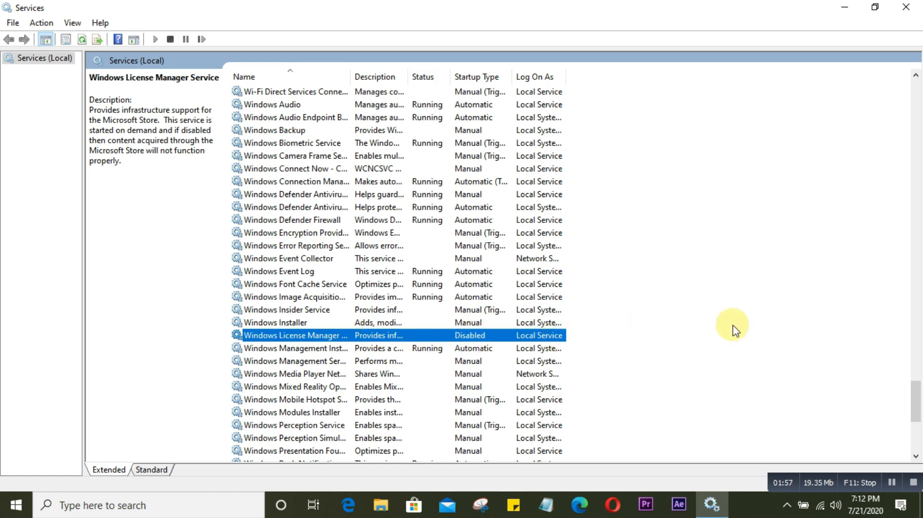
# Scroll the services list further down toward Windows Update.
pyautogui.scroll(-3)
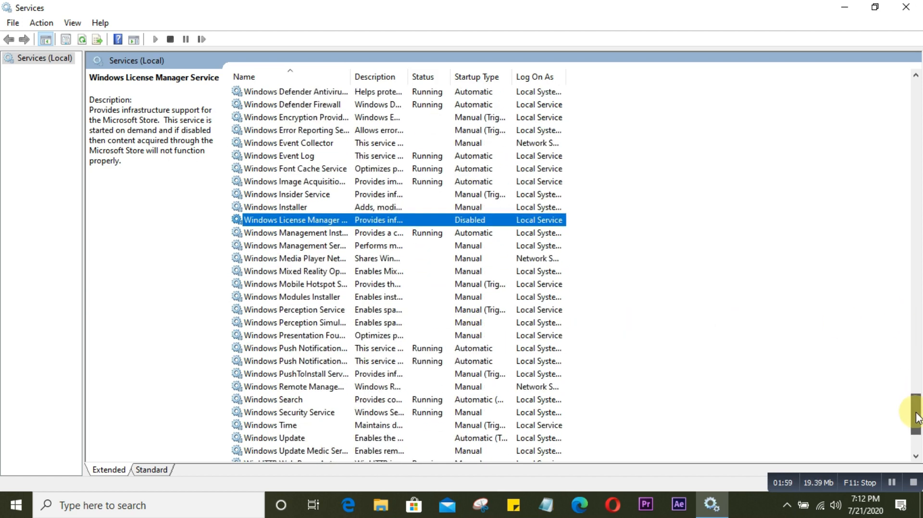
pyautogui.scroll(-3)
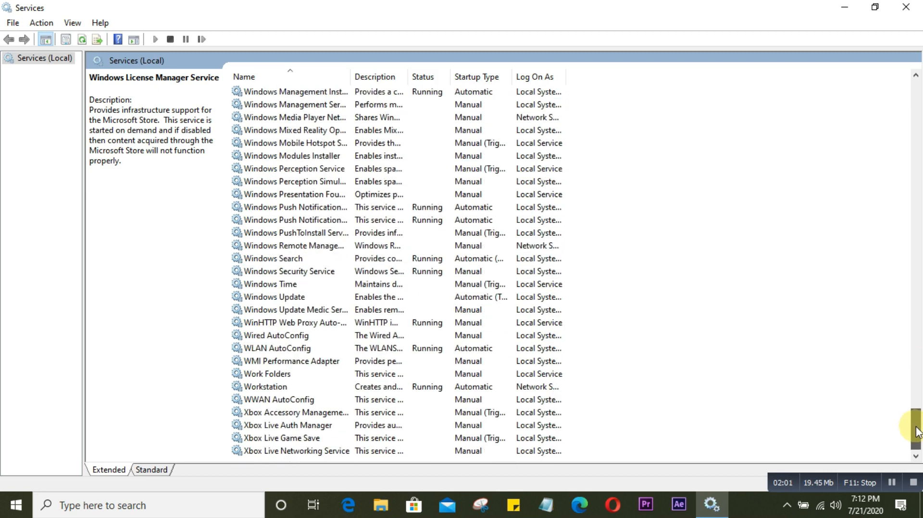
pyautogui.moveTo(289, 296)
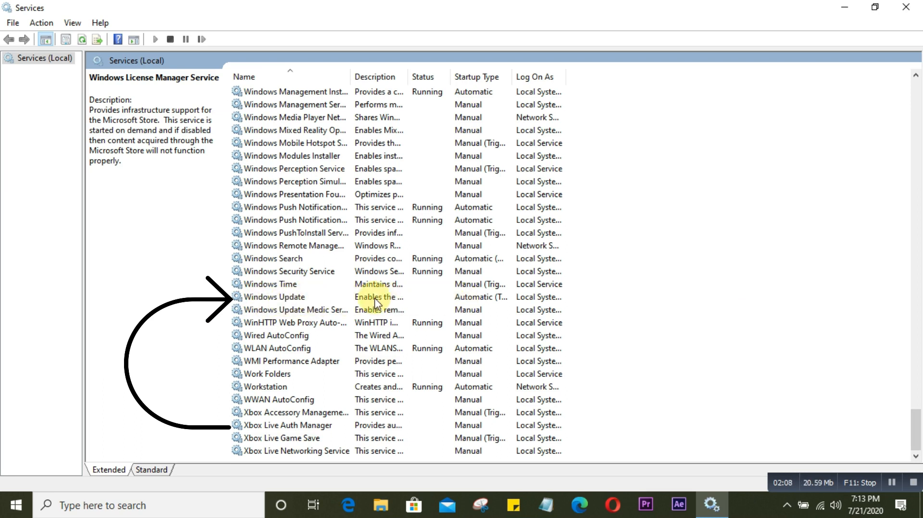
# Open the Windows Update service's properties and expand its startup type list.
pyautogui.click(274, 296)
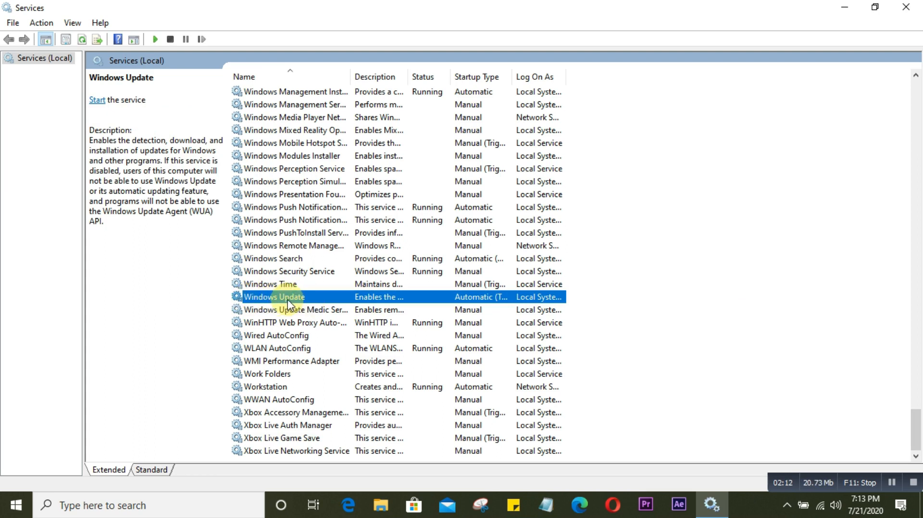
pyautogui.doubleClick(273, 297)
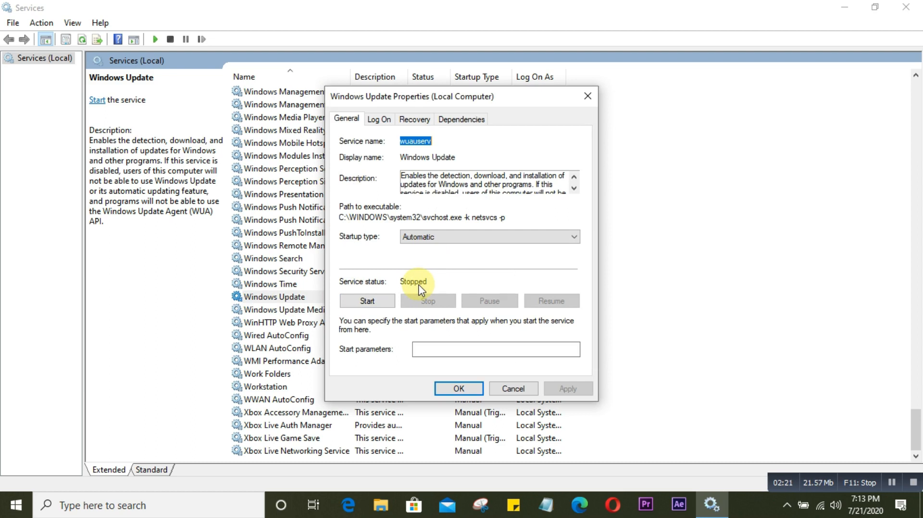
pyautogui.moveTo(437, 285)
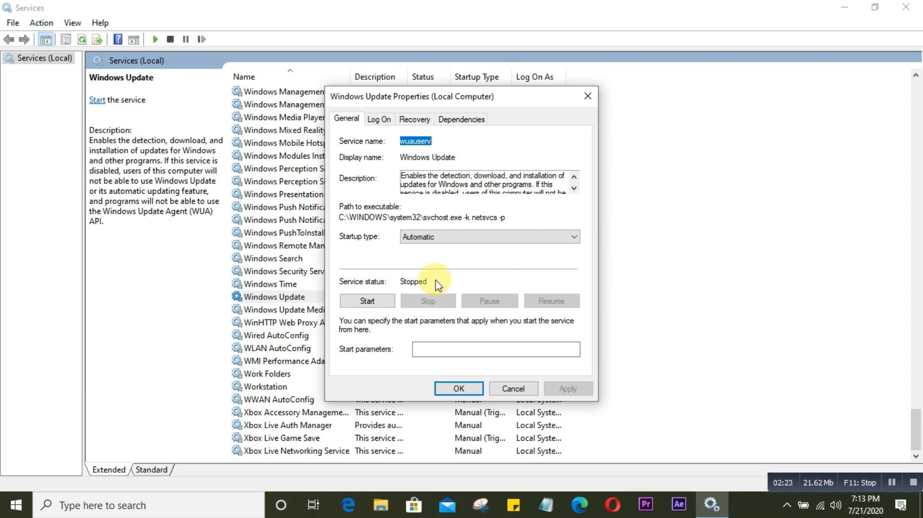
pyautogui.moveTo(574, 237)
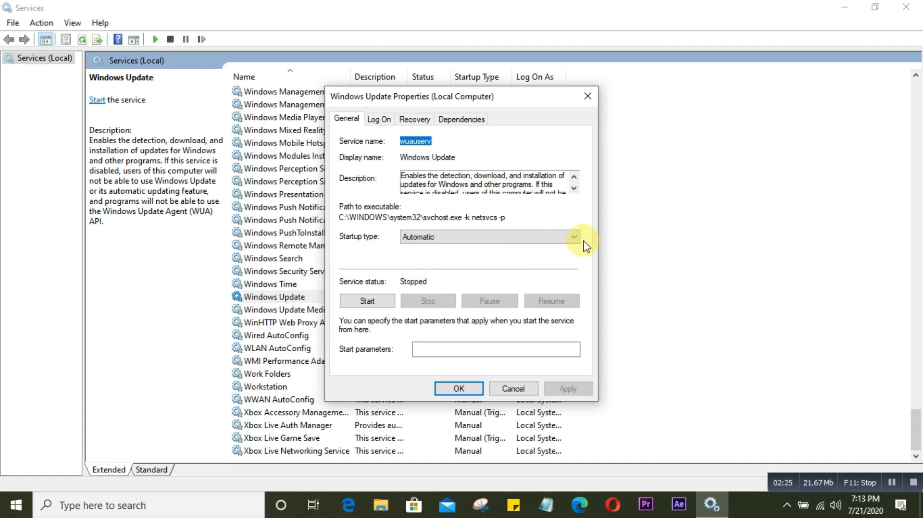
pyautogui.click(573, 236)
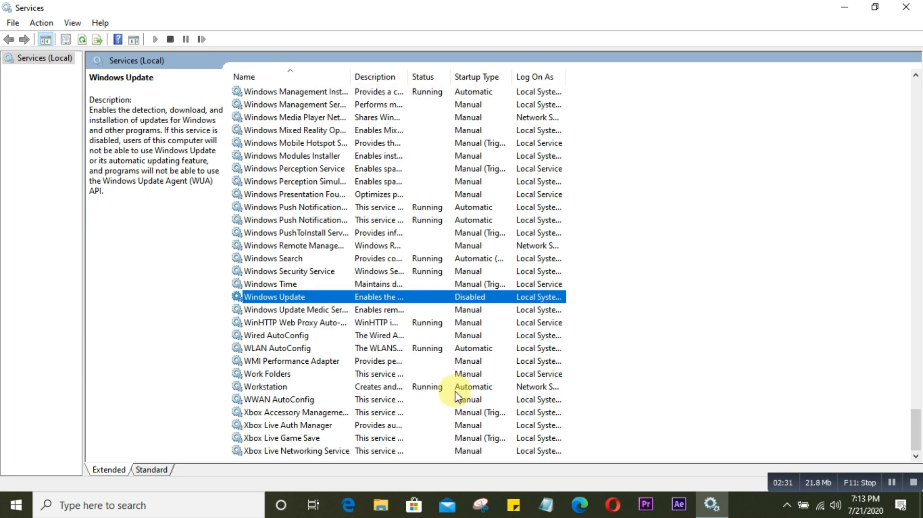
pyautogui.moveTo(377, 368)
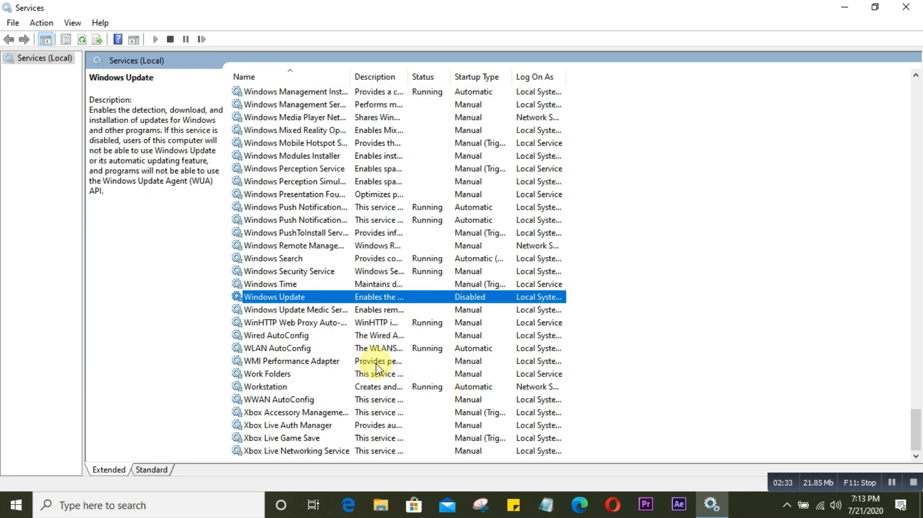
pyautogui.moveTo(399, 329)
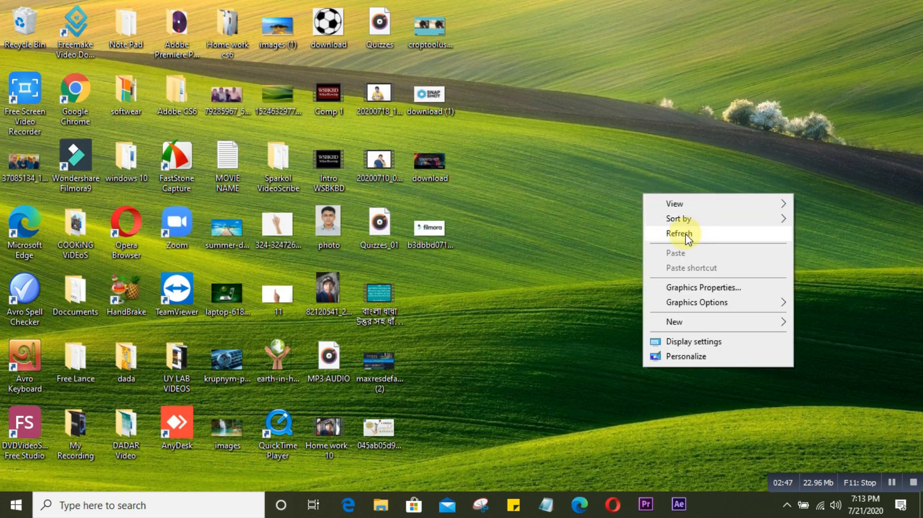
# Refresh the Windows desktop.
pyautogui.click(679, 233)
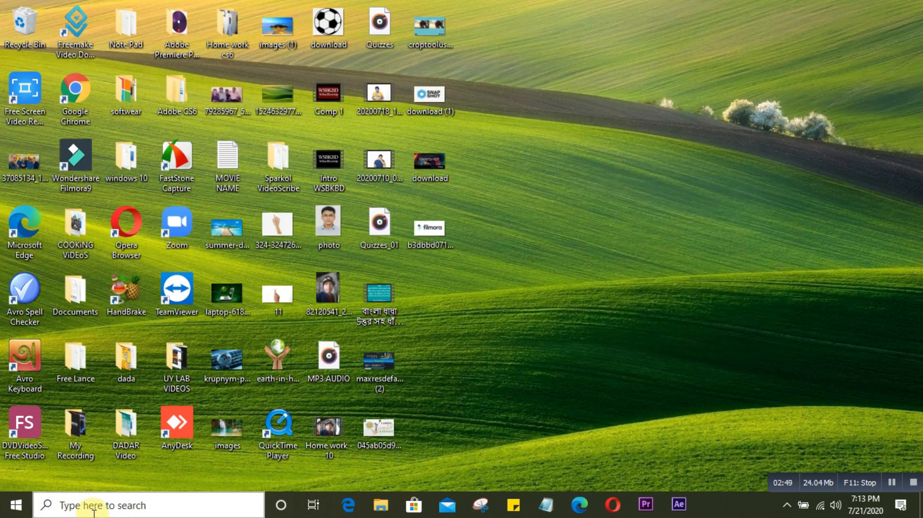